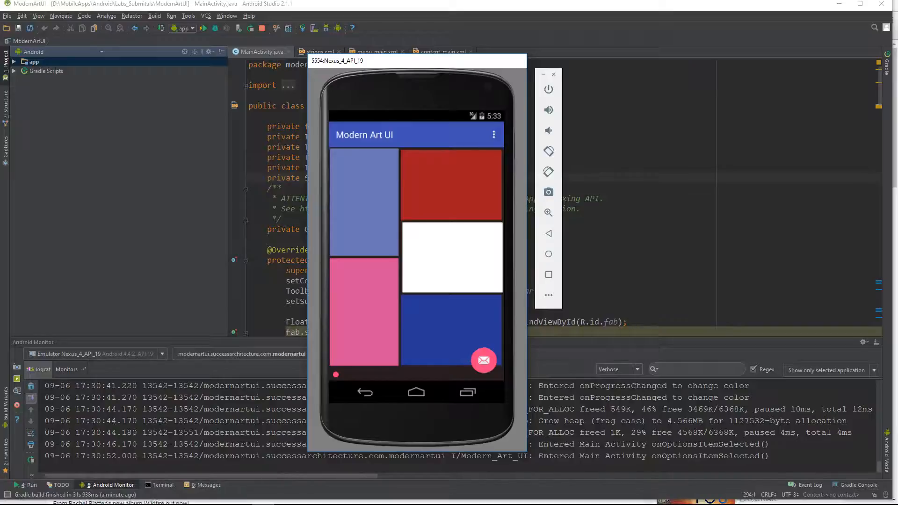
# Drag the seekbar back and forth to shift the art panels' colours several times
pyautogui.moveTo(337, 374); pyautogui.dragTo(346, 374)
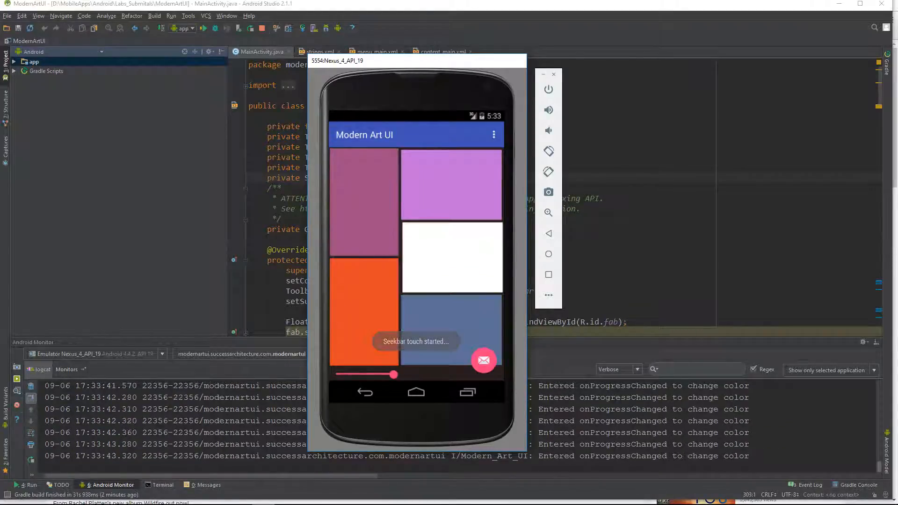
pyautogui.moveTo(392, 374); pyautogui.dragTo(440, 374)
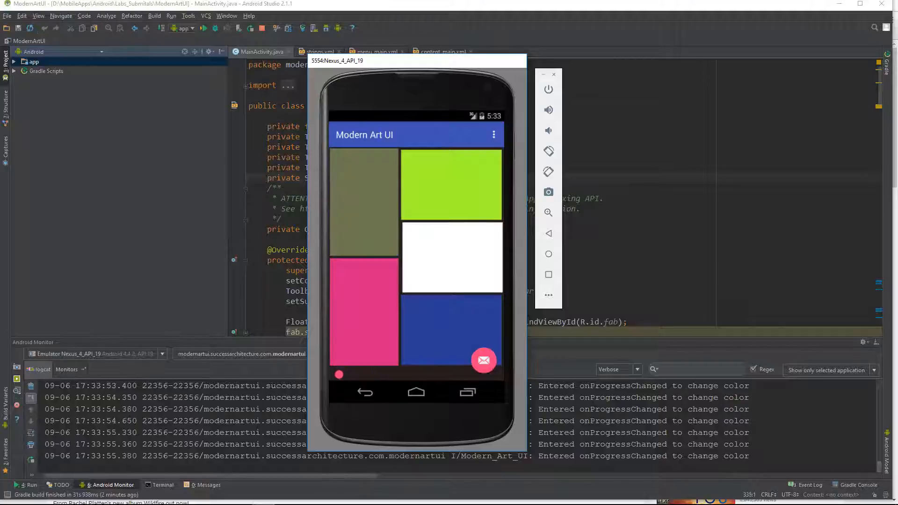
pyautogui.moveTo(338, 374); pyautogui.dragTo(365, 374)
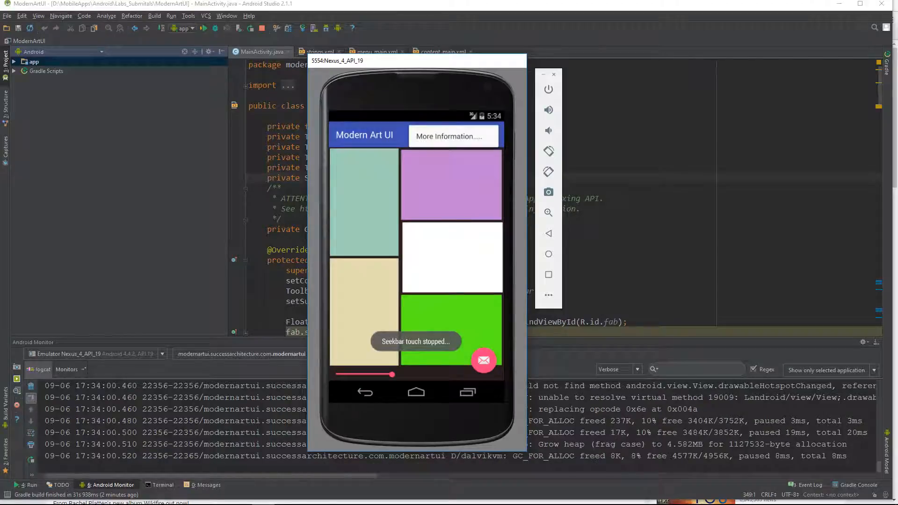
# Show the More Information dialog, dismiss it with NOT NOW, reopen it and choose VISIT MOMA
pyautogui.click(452, 136)
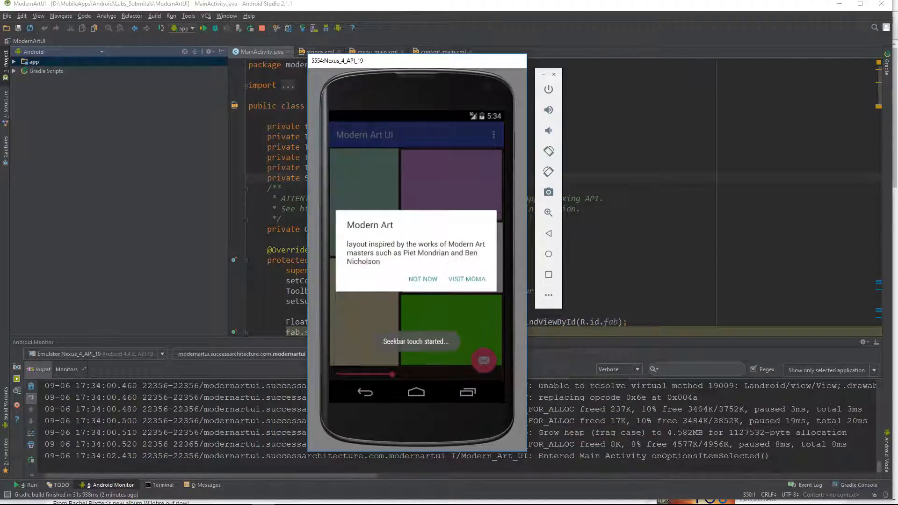
pyautogui.click(423, 279)
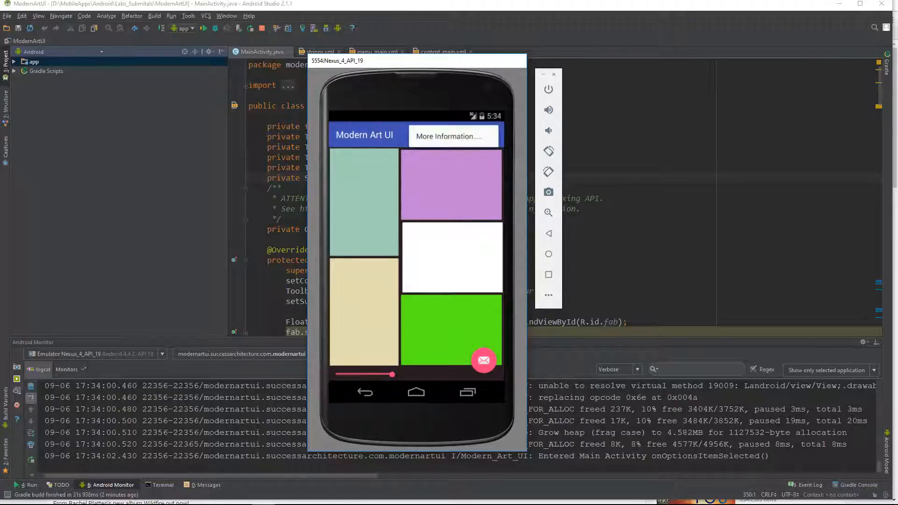
pyautogui.click(450, 137)
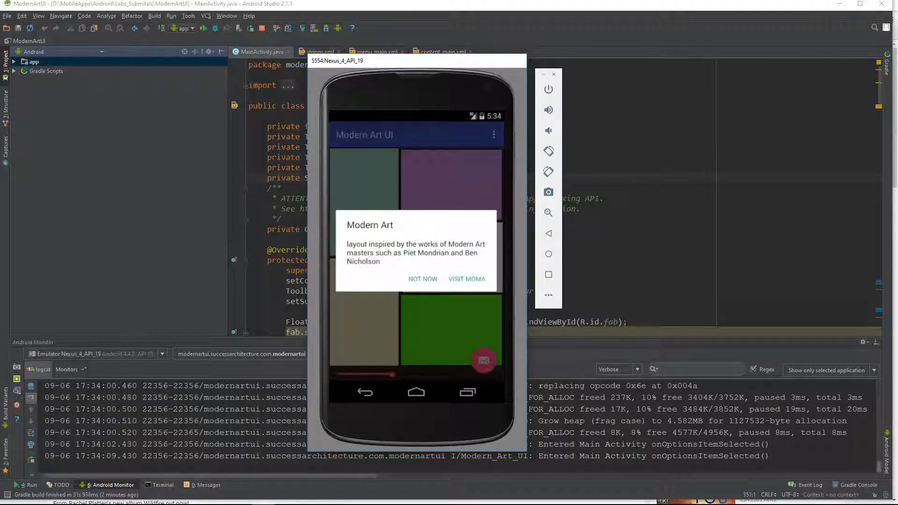
pyautogui.click(466, 278)
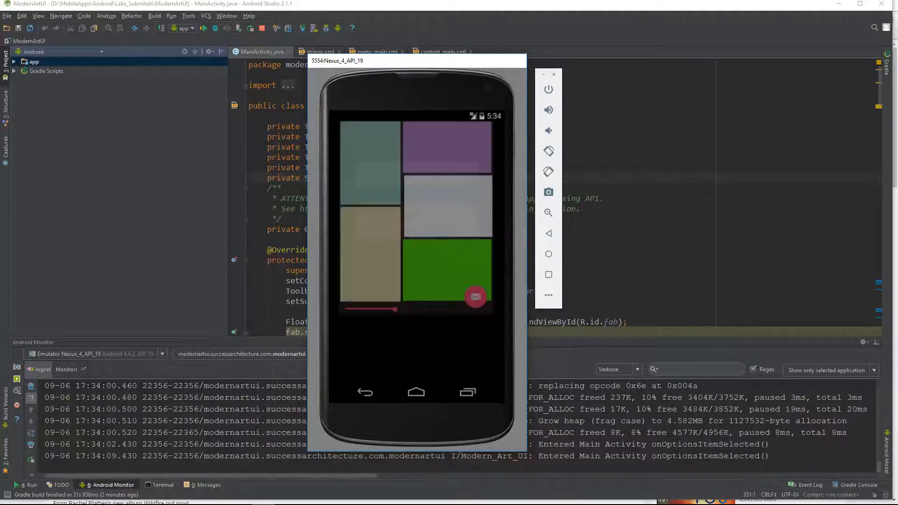
# Return to the app and drag the seekbar right, moving panels through pinks and reds to yellows and oranges
pyautogui.click(476, 297)
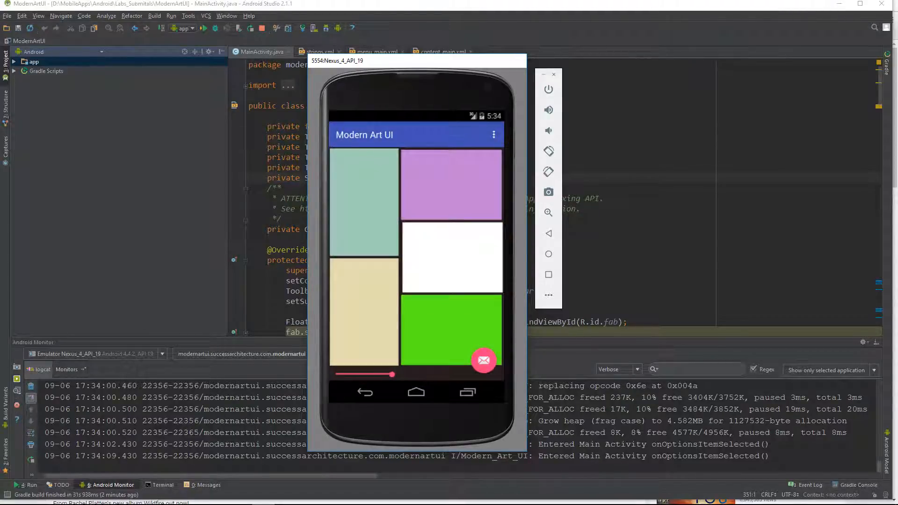
pyautogui.moveTo(389, 374); pyautogui.dragTo(440, 374)
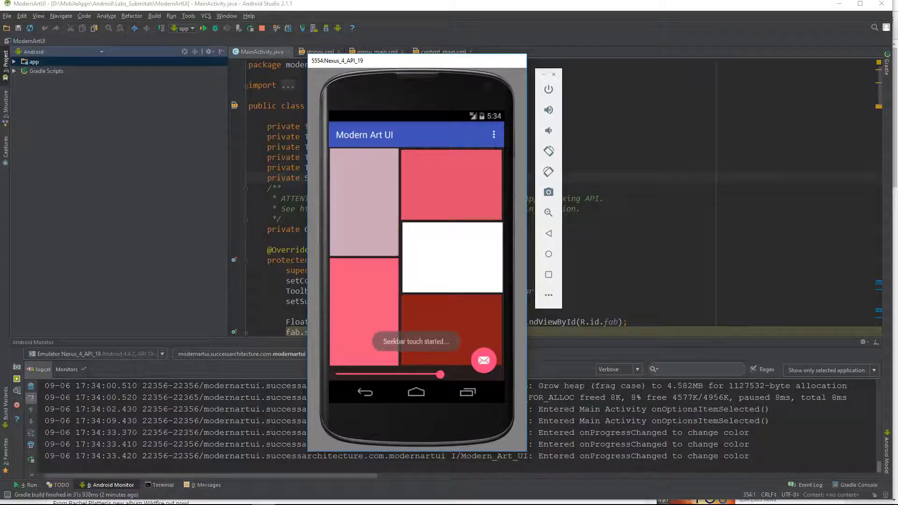
pyautogui.moveTo(439, 374); pyautogui.dragTo(495, 374)
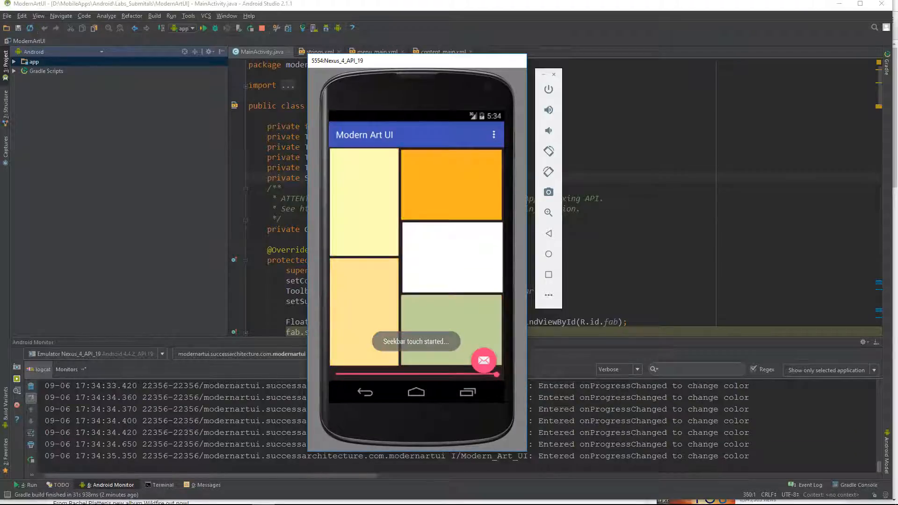